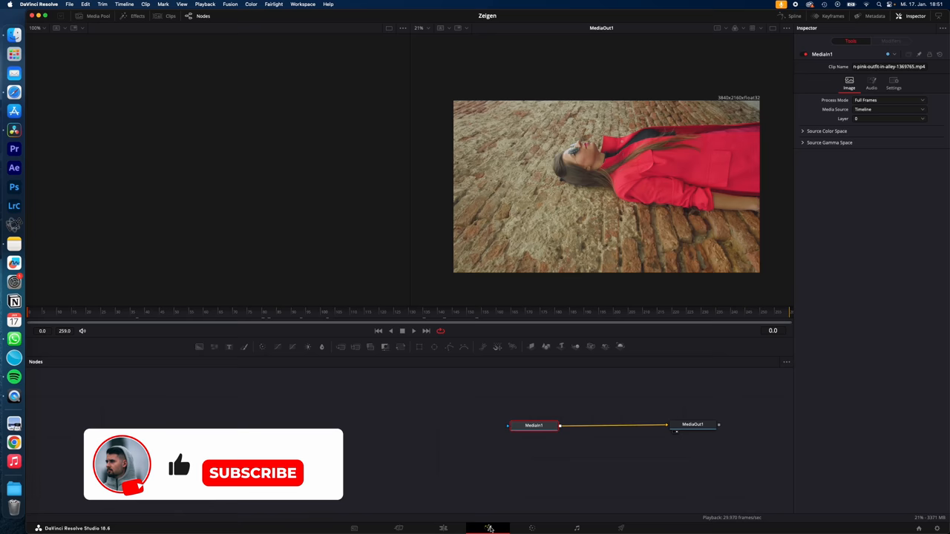
Search the Fusion tool picker for 'plan' to list the Planar Tracker
{"action": "left_click", "coordinate": [253, 474]}
{"action": "type", "text": "plan"}
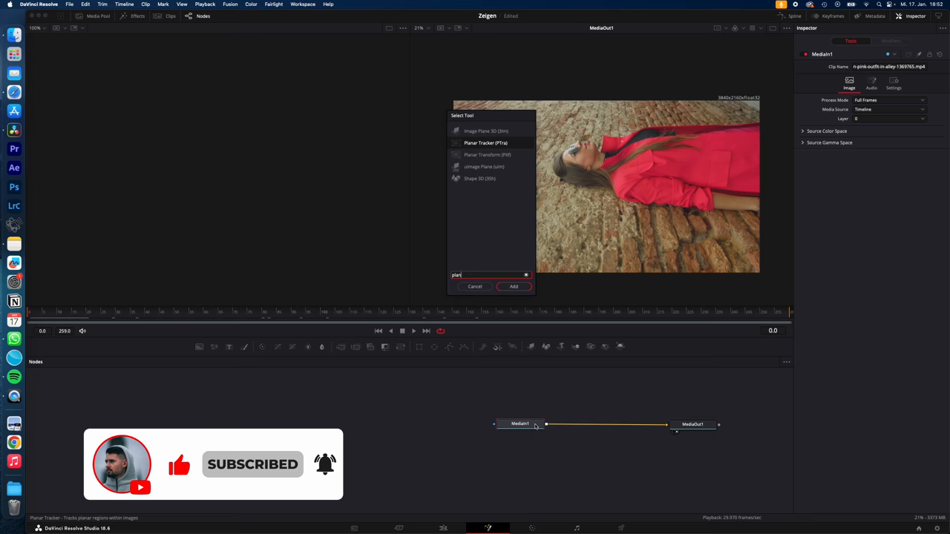
Add a Planar Tracker into the clip's node chain and start setting it up
{"action": "left_click", "coordinate": [513, 288]}
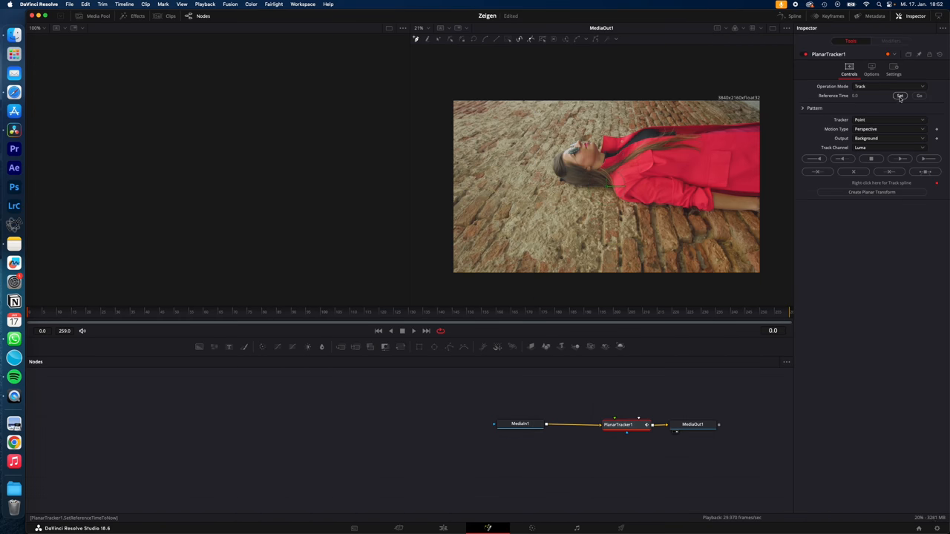
{"action": "left_click", "coordinate": [890, 119]}
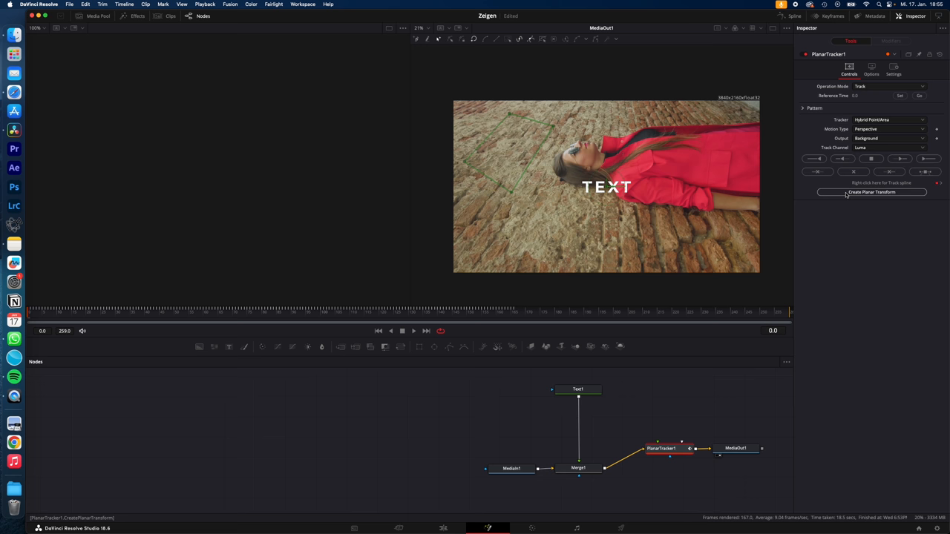
Create a Planar Transform from the track and insert it between Text1 and Merge1
{"action": "left_click", "coordinate": [871, 193]}
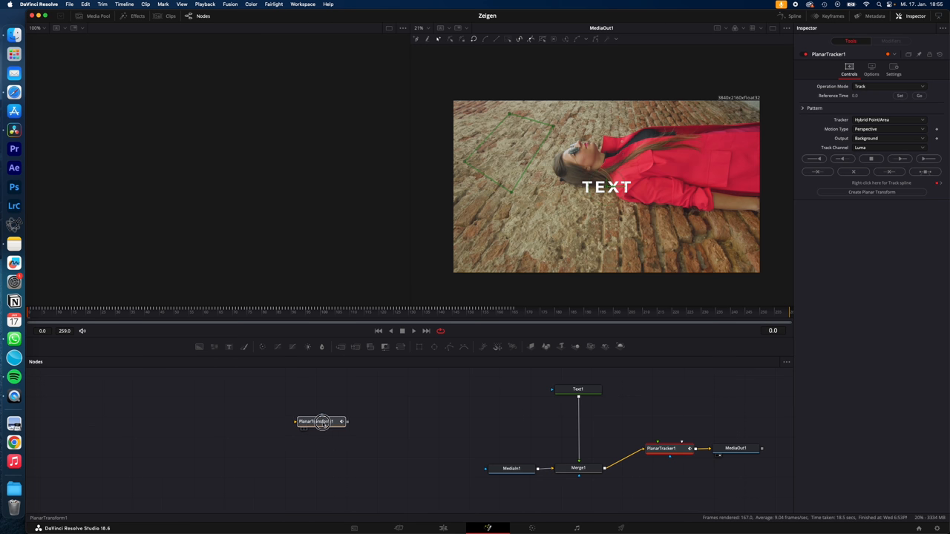
{"action": "left_click_drag", "start_coordinate": [321, 421], "coordinate": [549, 419]}
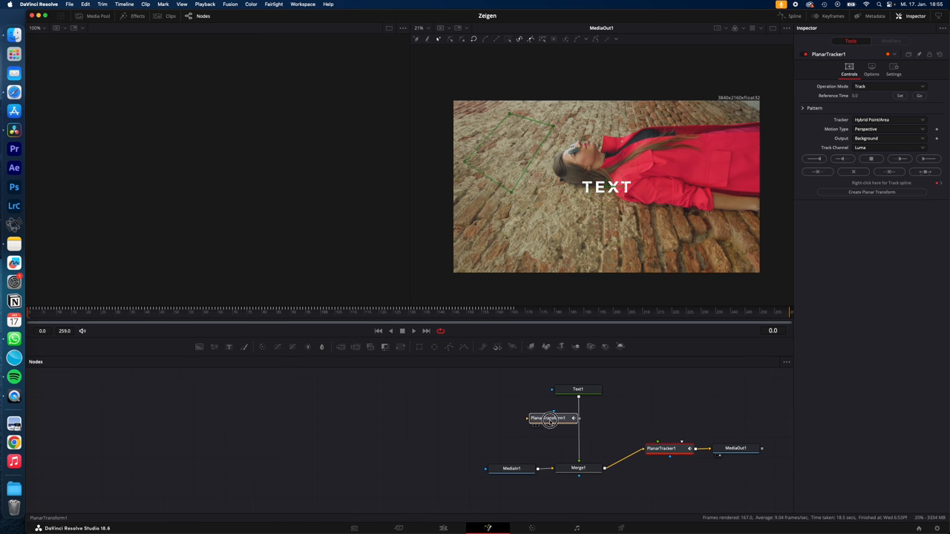
{"action": "left_click", "coordinate": [579, 389]}
{"action": "type", "text": "corner"}
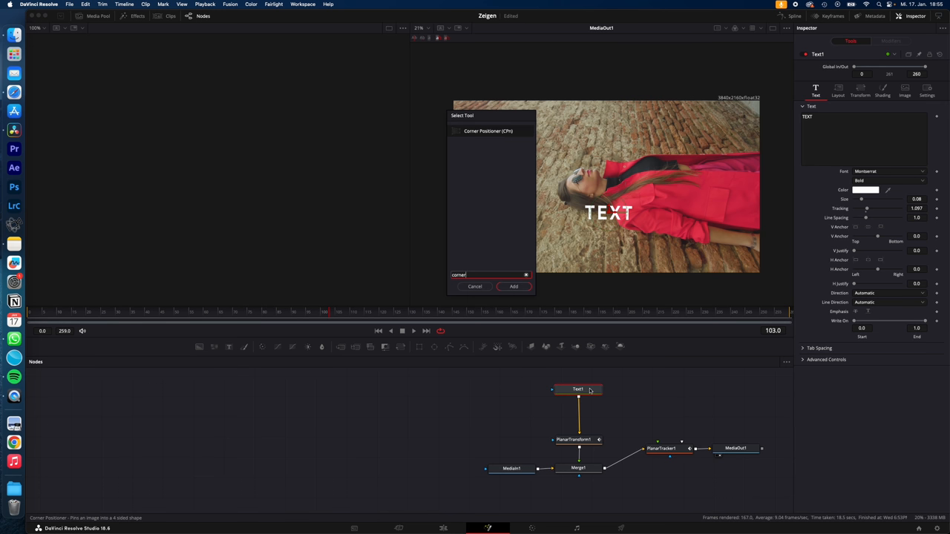
Add a Corner Positioner to Text1, drag a corner into perspective and scrub to check tracking
{"action": "left_click", "coordinate": [514, 286]}
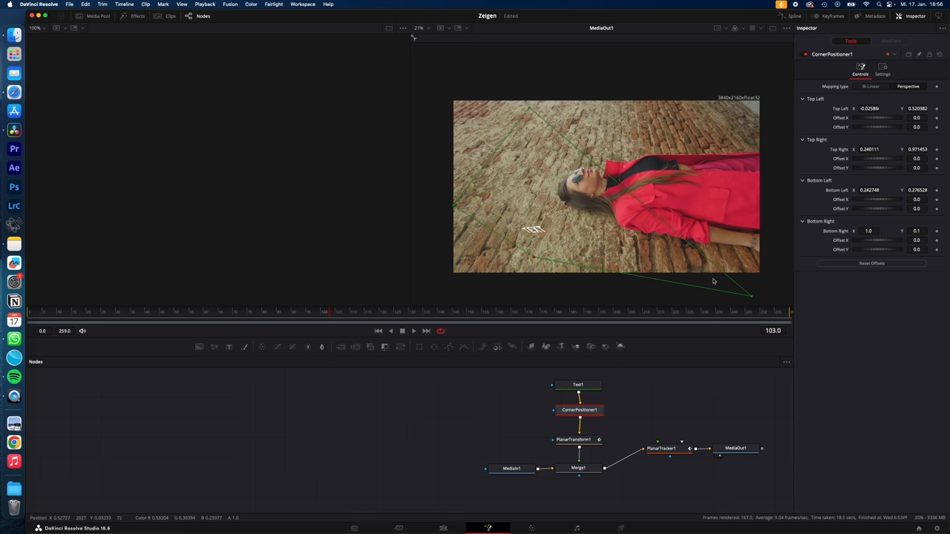
{"action": "left_click_drag", "start_coordinate": [751, 297], "coordinate": [578, 125]}
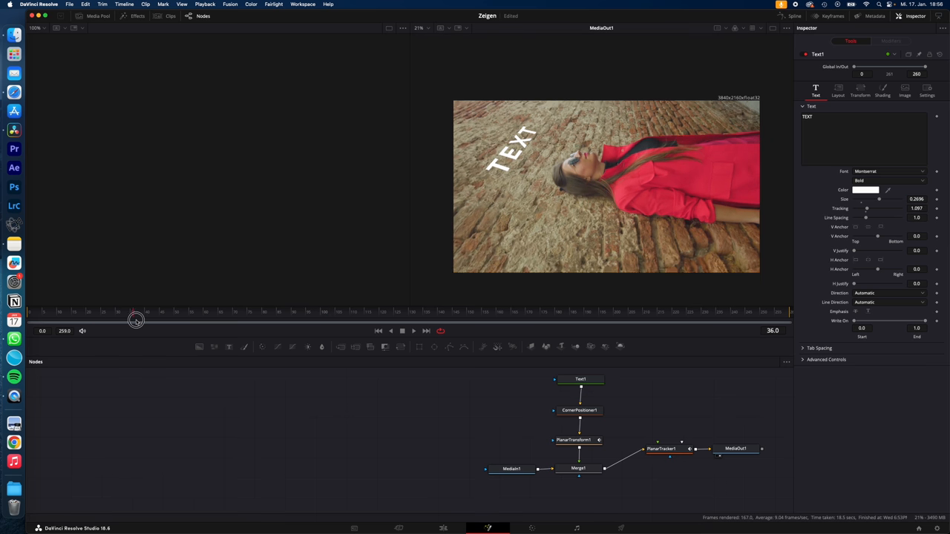
{"action": "left_click_drag", "start_coordinate": [136, 321], "coordinate": [510, 320]}
{"action": "type", "text": "drop"}
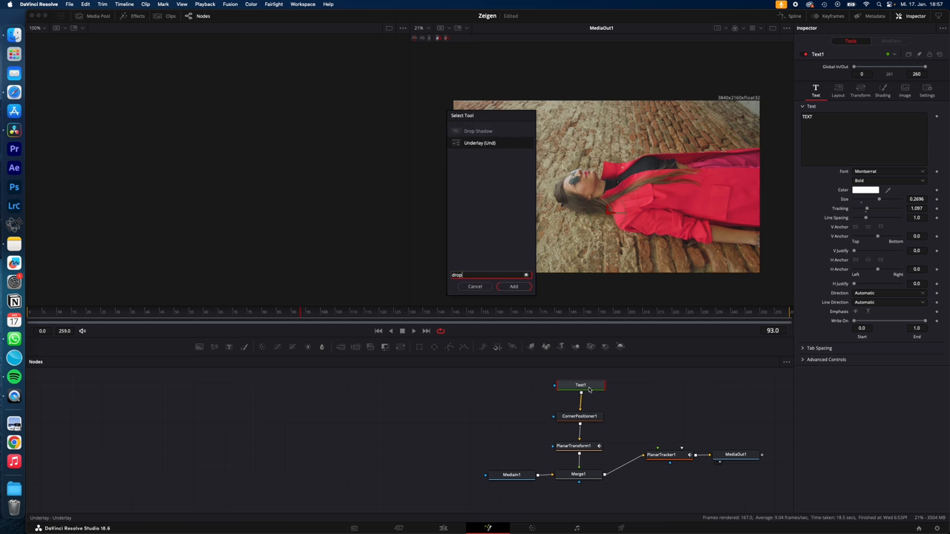
Add a Drop Shadow after Text1 and lower its Shadow Strength
{"action": "left_click", "coordinate": [514, 287]}
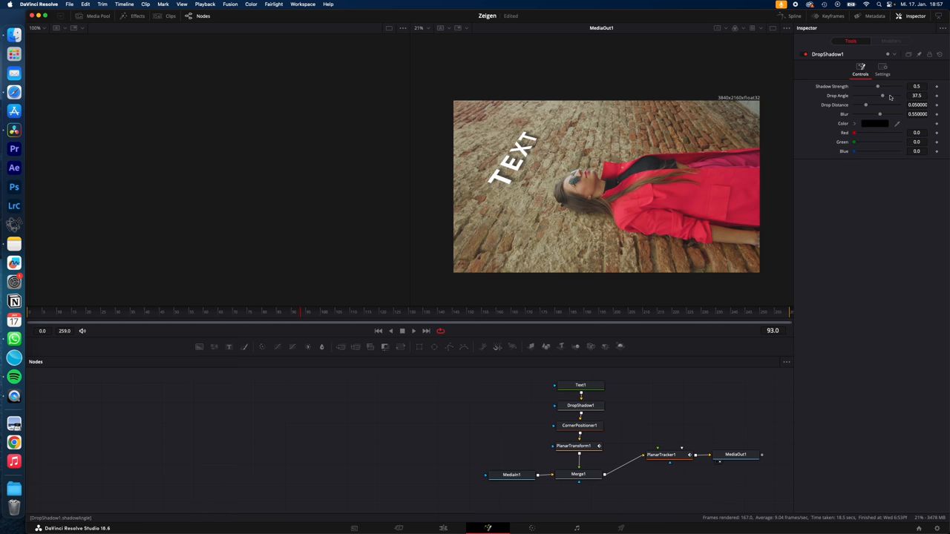
{"action": "left_click_drag", "start_coordinate": [877, 86], "coordinate": [875, 86]}
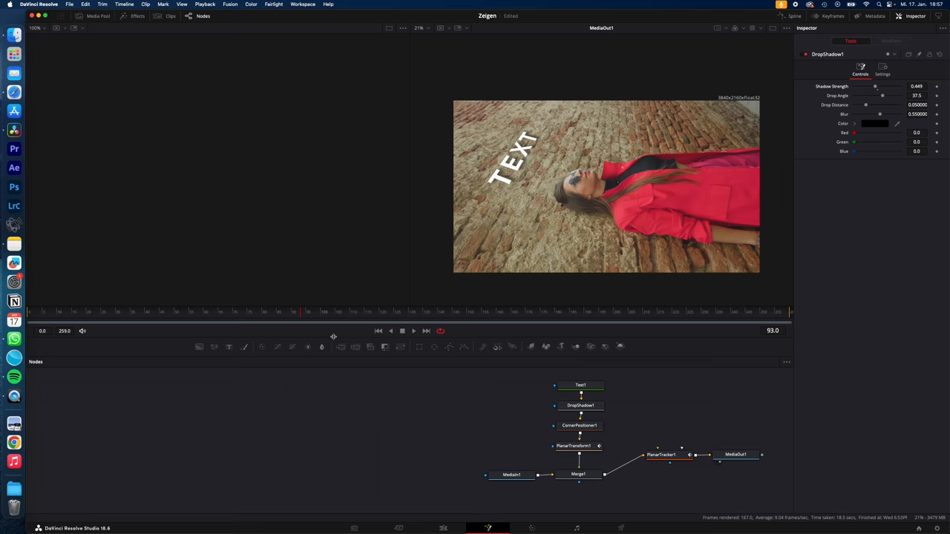